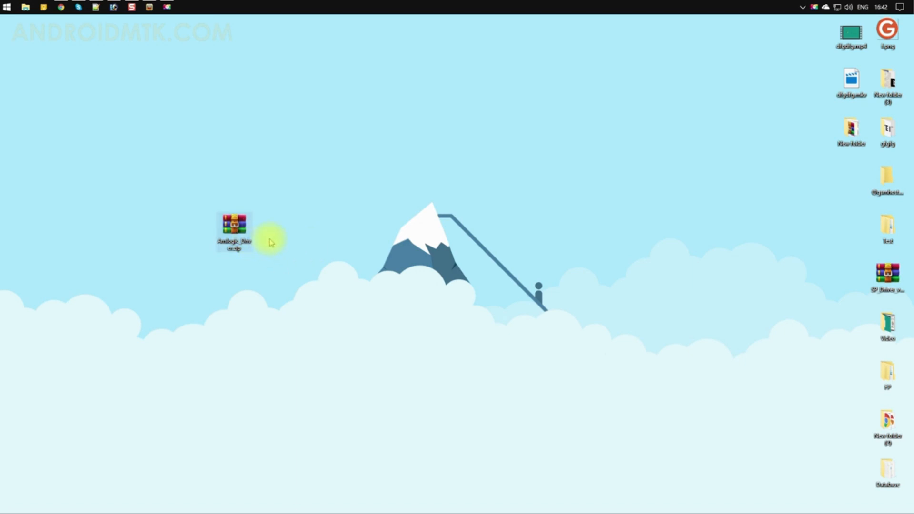
{"action": "mouse_move", "coordinate": [234, 227]}
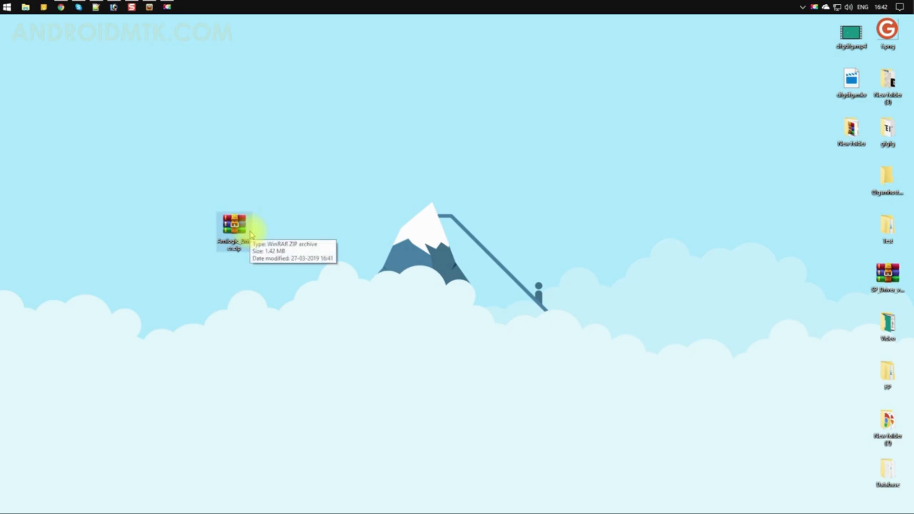
{"action": "mouse_move", "coordinate": [248, 230]}
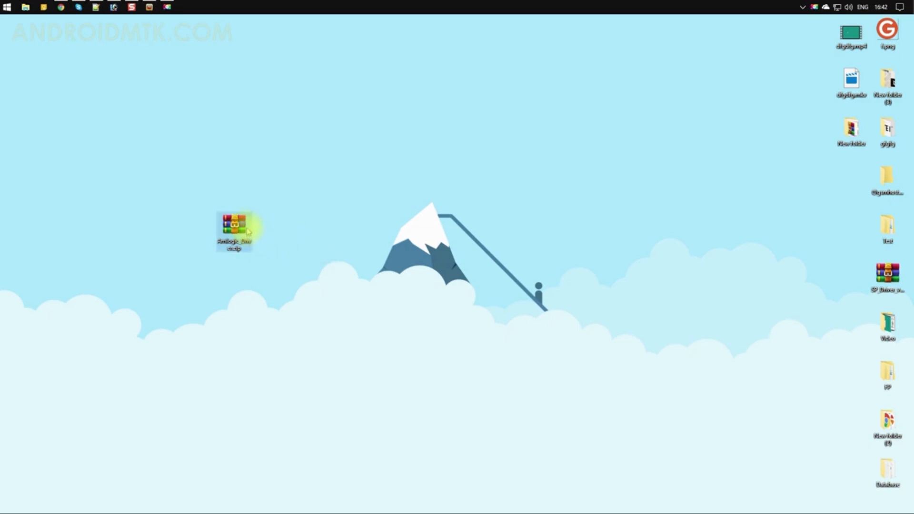
{"action": "mouse_move", "coordinate": [234, 230]}
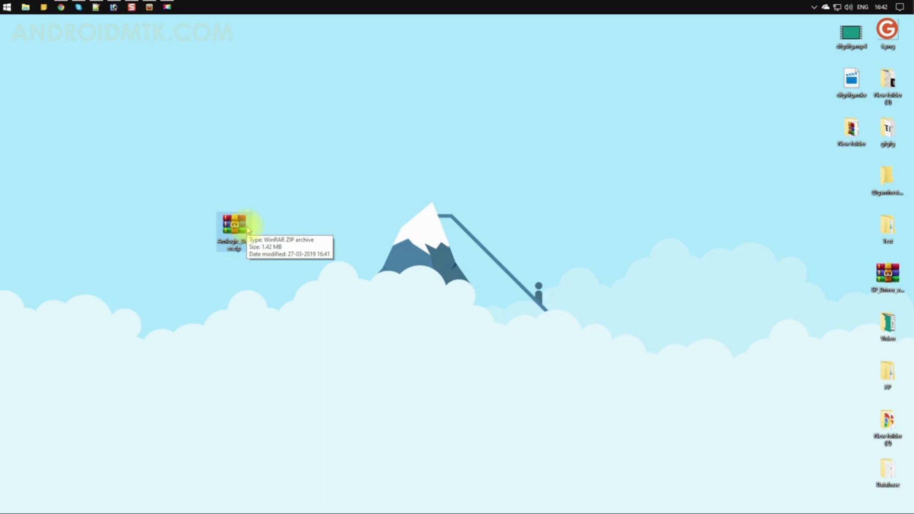
Extract the Amlogic driver zip on the desktop into a new folder beside it.
{"action": "right_click", "coordinate": [232, 228]}
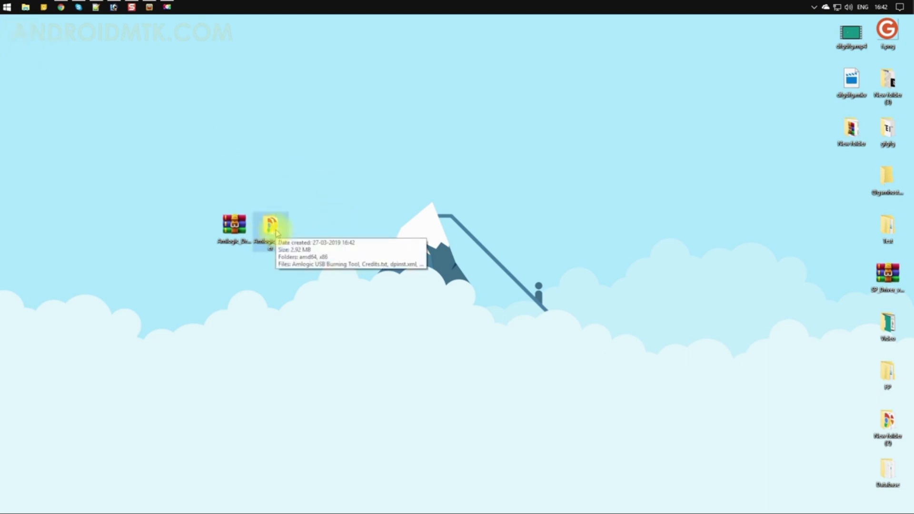
Open the extracted Amlogic_Driver folder listing its 12 items, including InstallDriver.exe.
{"action": "double_click", "coordinate": [270, 225]}
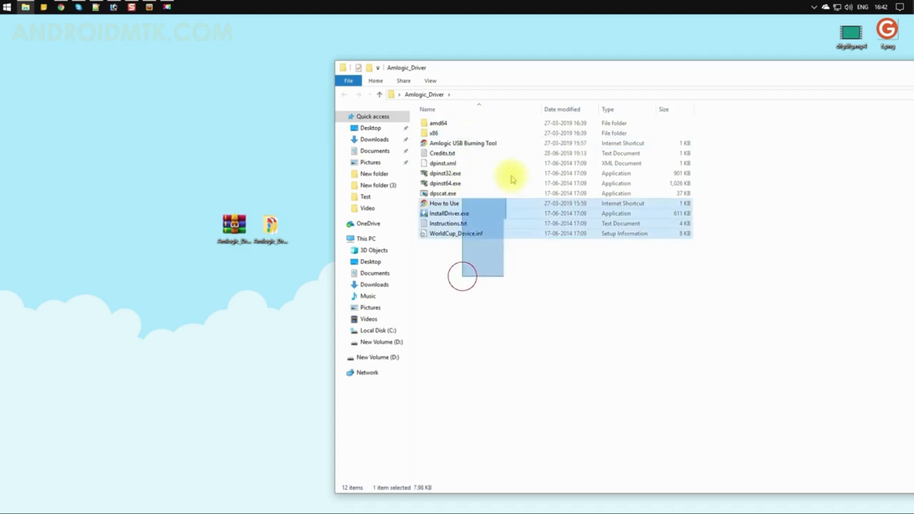
{"action": "left_click", "coordinate": [506, 269]}
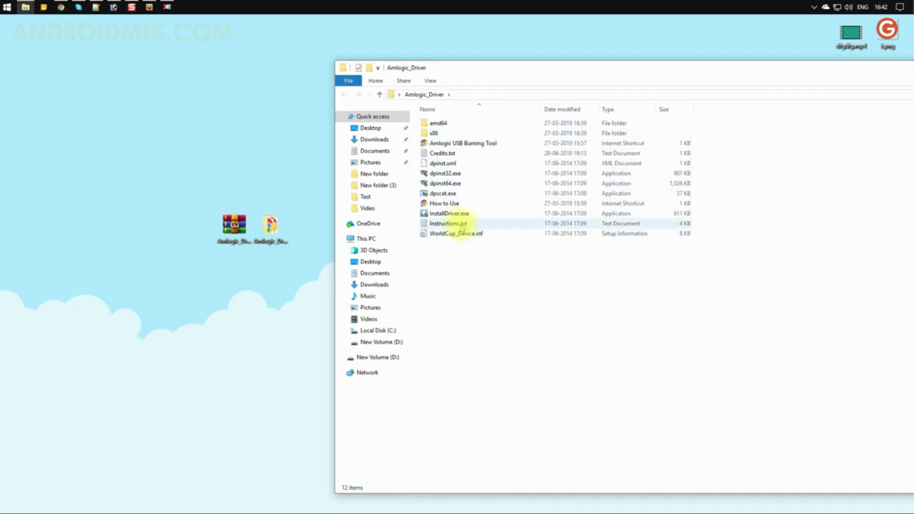
{"action": "mouse_move", "coordinate": [451, 213]}
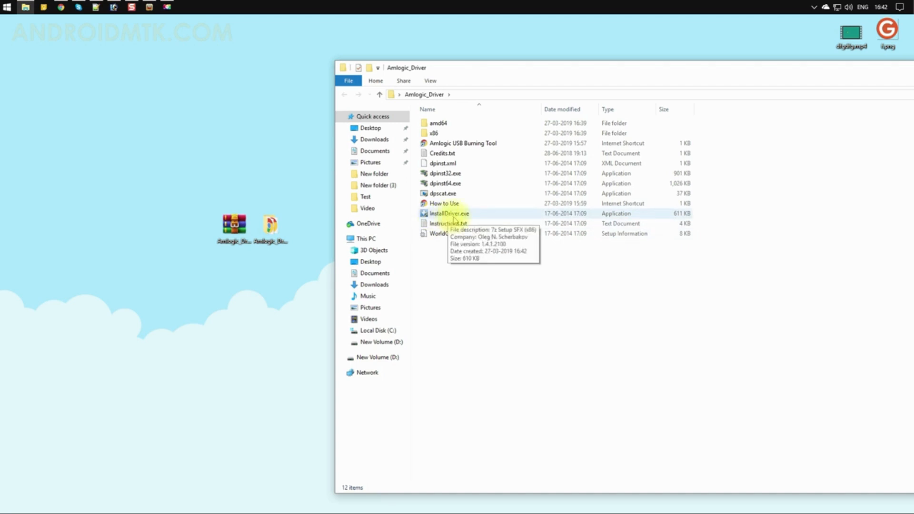
Run InstallDriver.exe through its wizard so the libusb-win32 WorldCup driver is installed, then close it.
{"action": "double_click", "coordinate": [449, 213]}
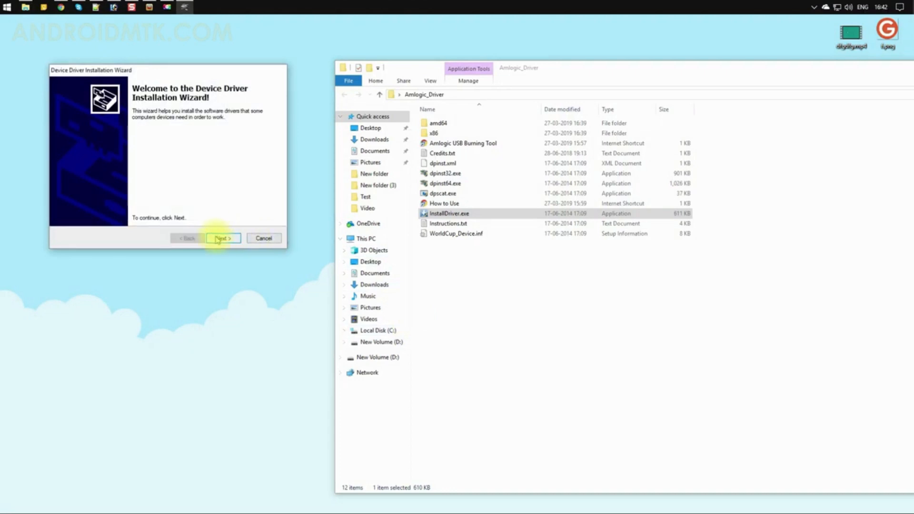
{"action": "left_click", "coordinate": [223, 238]}
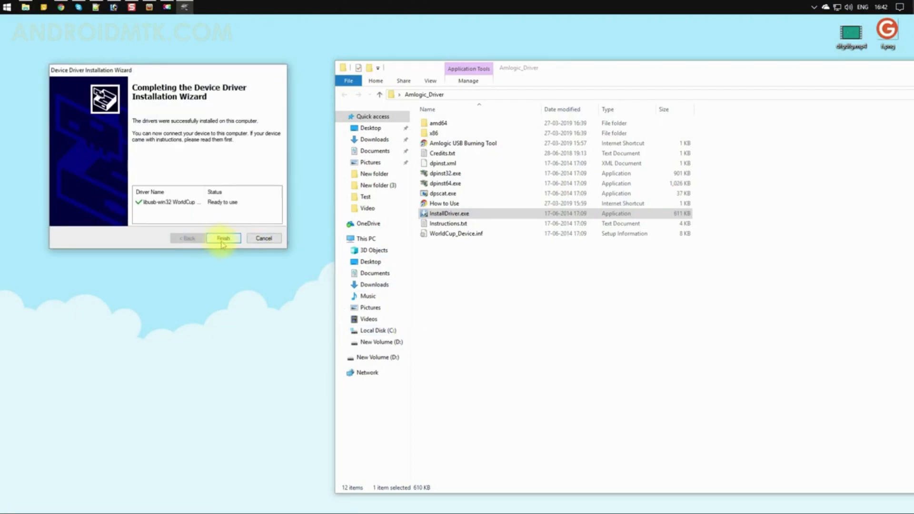
{"action": "left_click", "coordinate": [223, 238]}
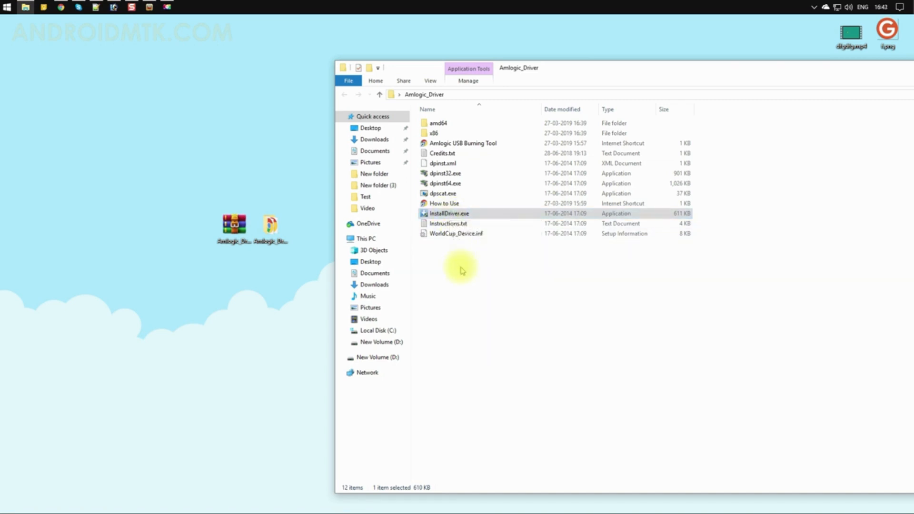
{"action": "mouse_move", "coordinate": [445, 173]}
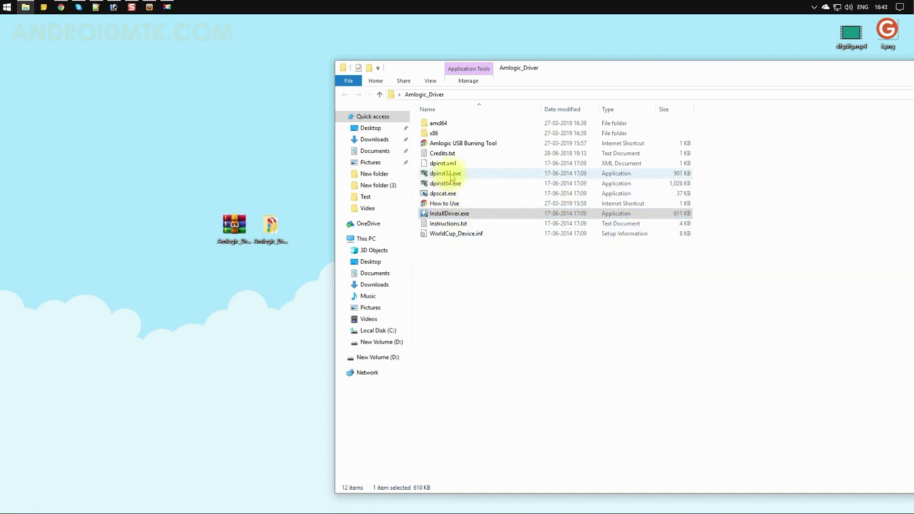
Run dpinst64.exe instead of dpinst32.exe and start its driver installation past the welcome page.
{"action": "left_click", "coordinate": [445, 173]}
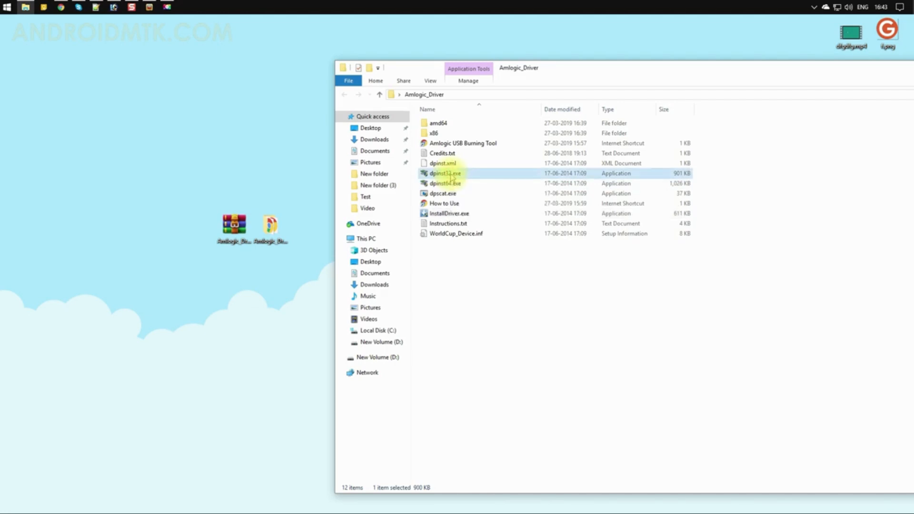
{"action": "left_click", "coordinate": [444, 182]}
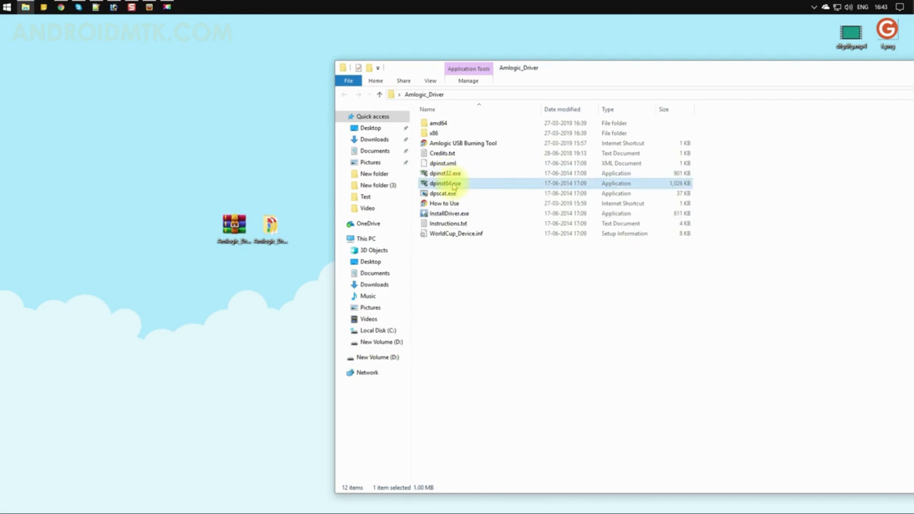
{"action": "mouse_move", "coordinate": [446, 182]}
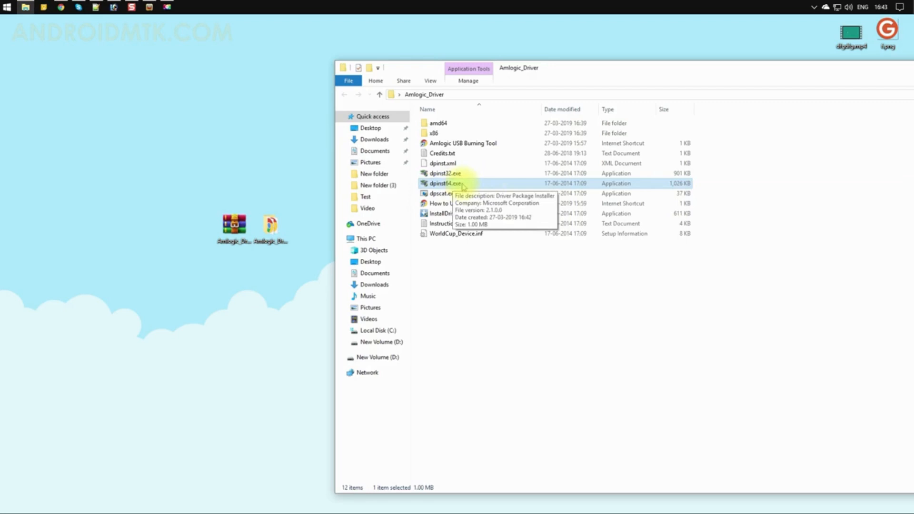
{"action": "double_click", "coordinate": [444, 182]}
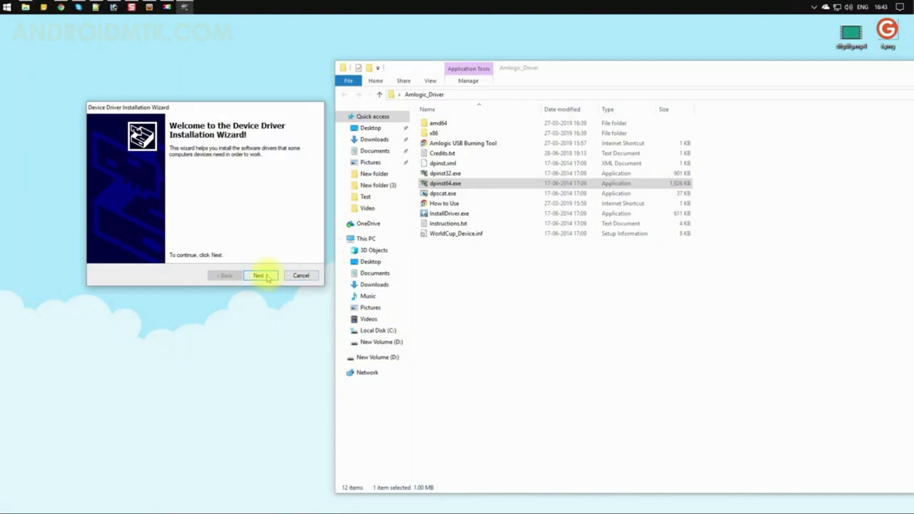
{"action": "left_click", "coordinate": [260, 276]}
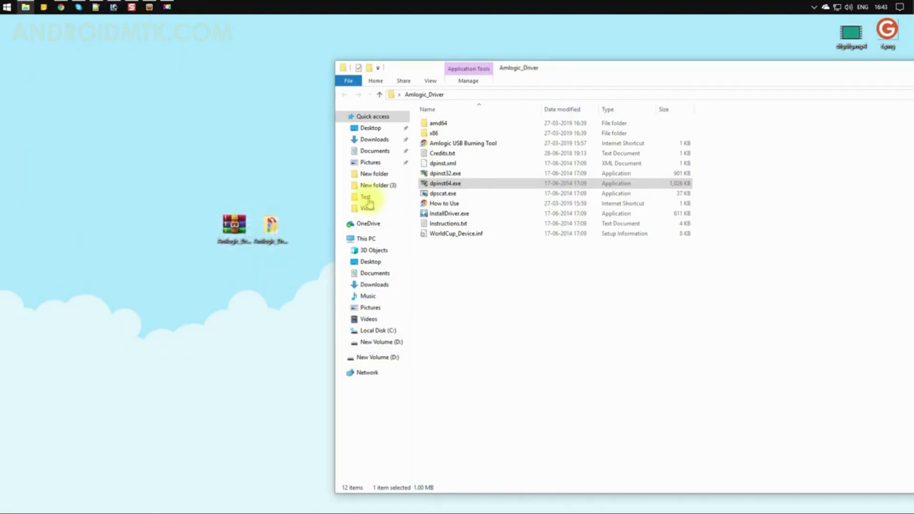
{"action": "mouse_move", "coordinate": [459, 186]}
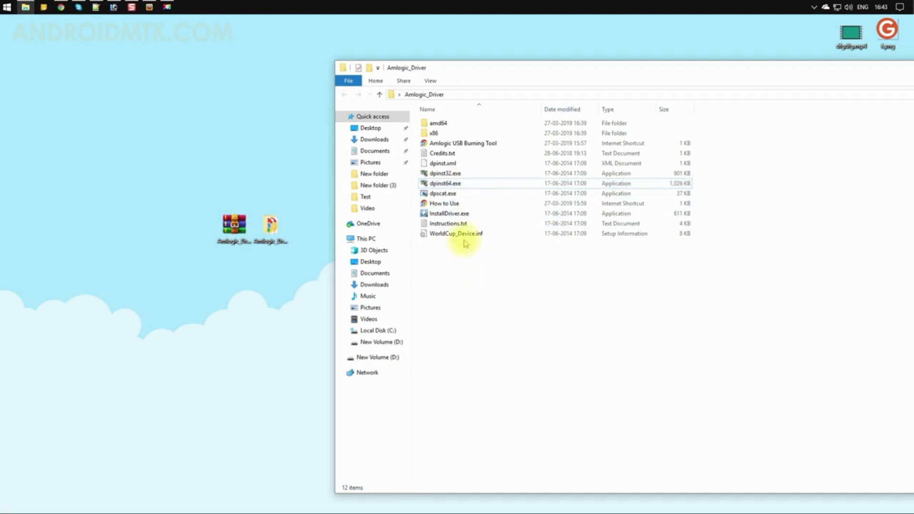
Install the WorldCup_Device.inf driver via its Install command and dismiss the success message.
{"action": "left_click", "coordinate": [456, 233]}
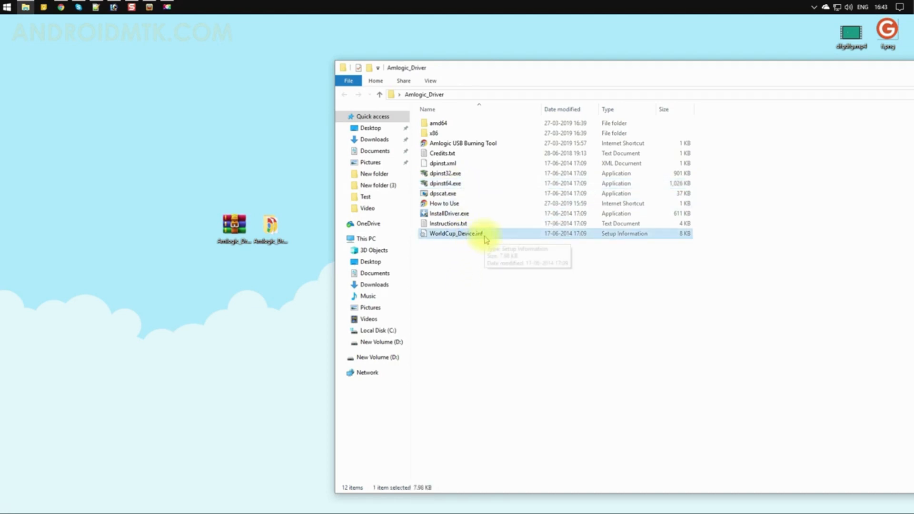
{"action": "mouse_move", "coordinate": [472, 233]}
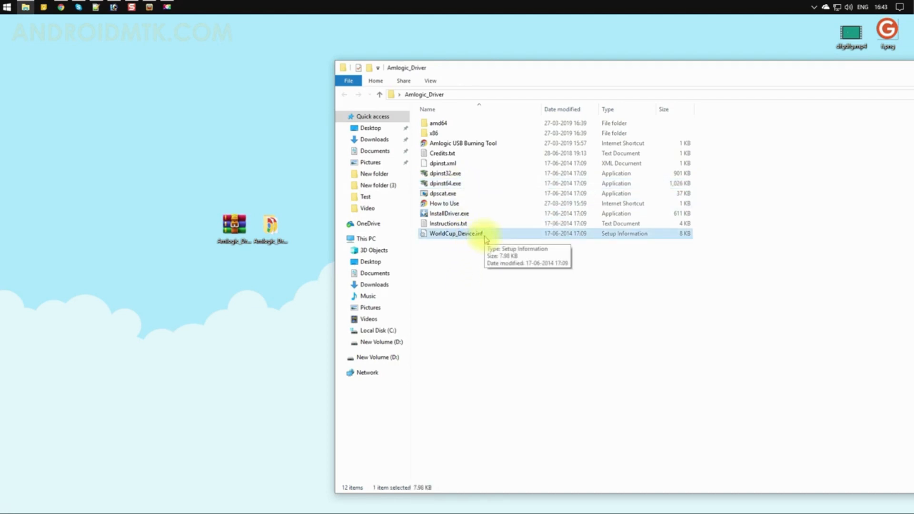
{"action": "mouse_move", "coordinate": [472, 236]}
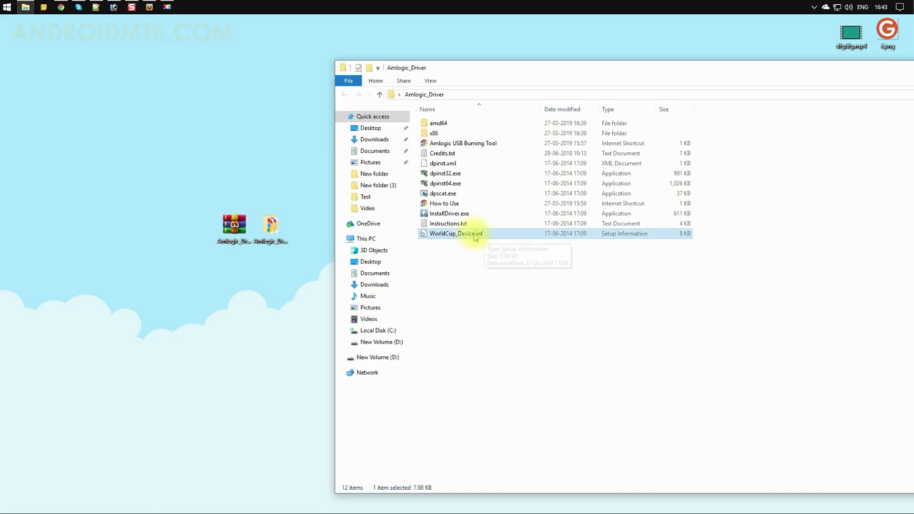
{"action": "mouse_move", "coordinate": [488, 240]}
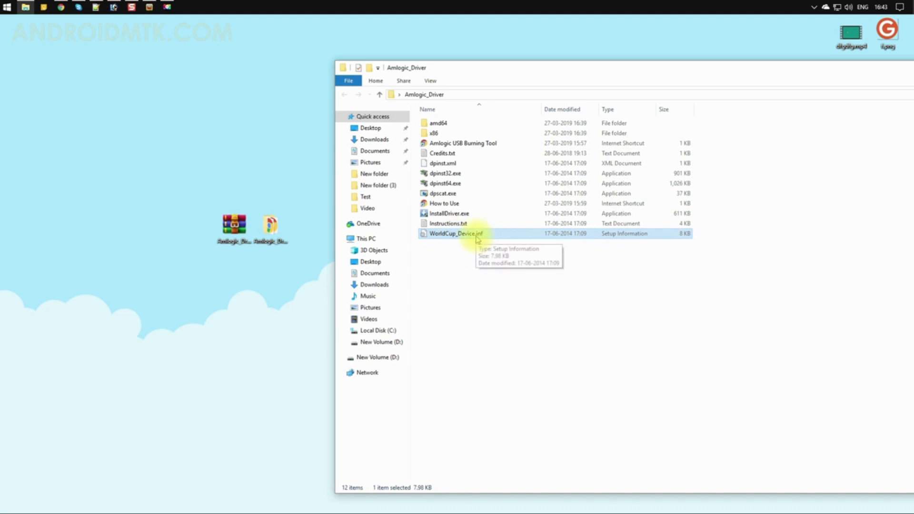
{"action": "mouse_move", "coordinate": [494, 237]}
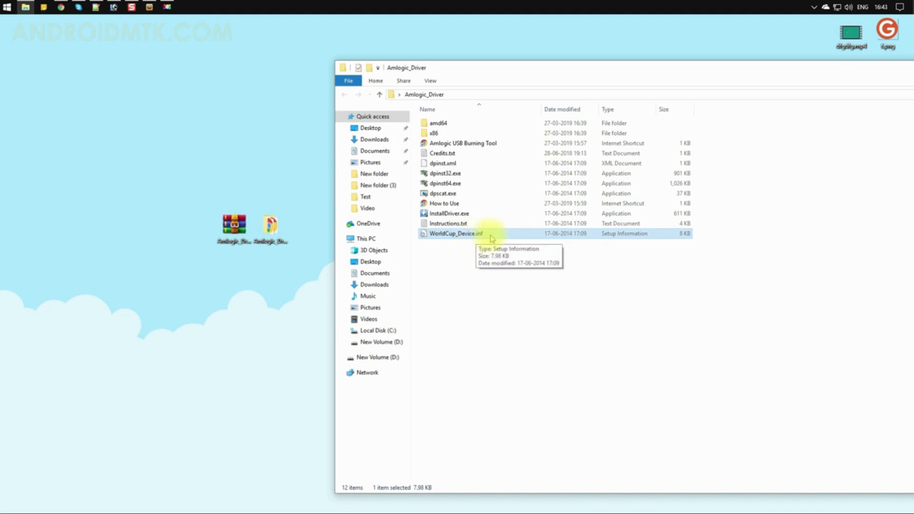
{"action": "right_click", "coordinate": [456, 235]}
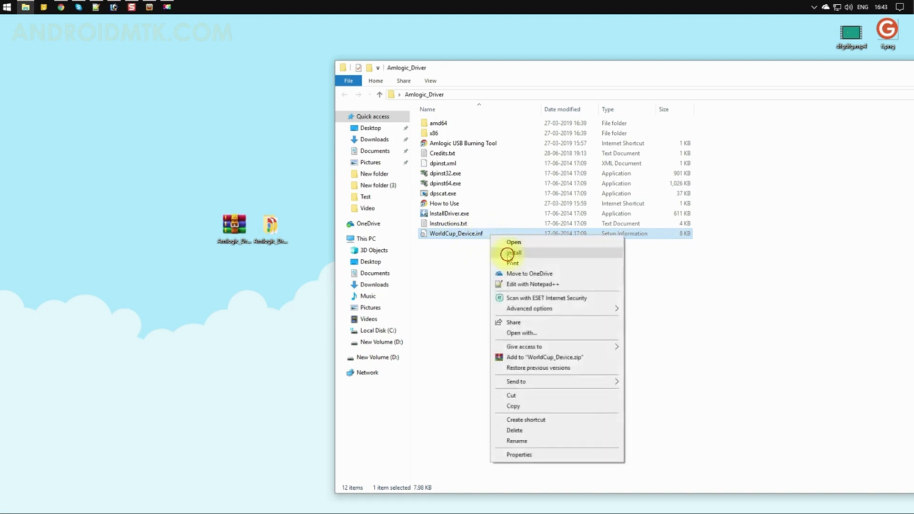
{"action": "left_click", "coordinate": [513, 253]}
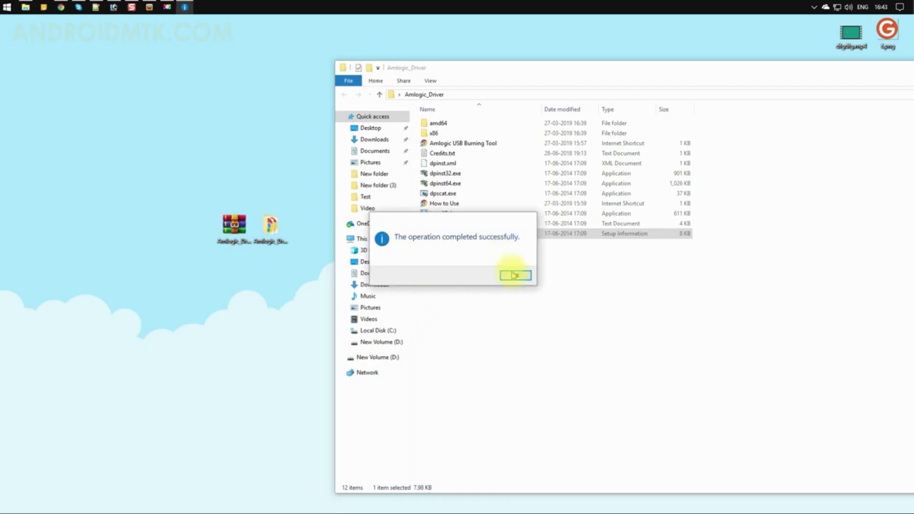
{"action": "left_click", "coordinate": [515, 274]}
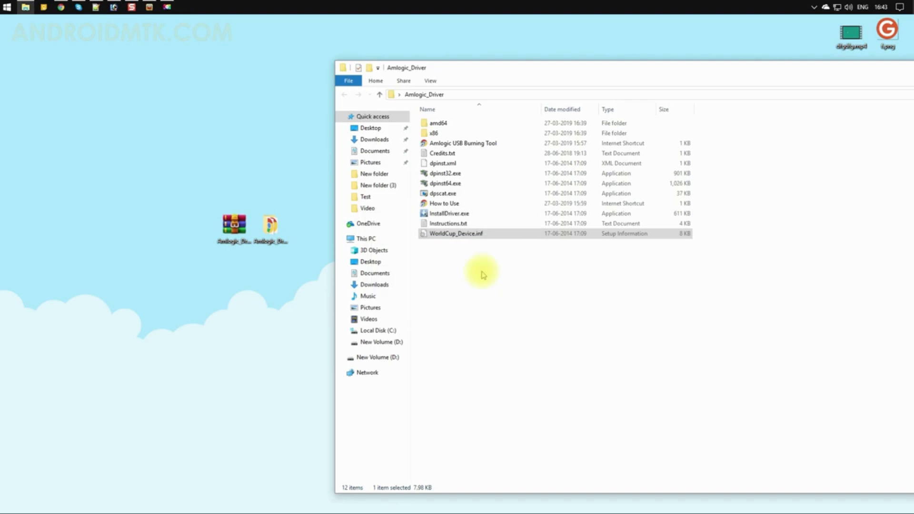
{"action": "mouse_move", "coordinate": [482, 266]}
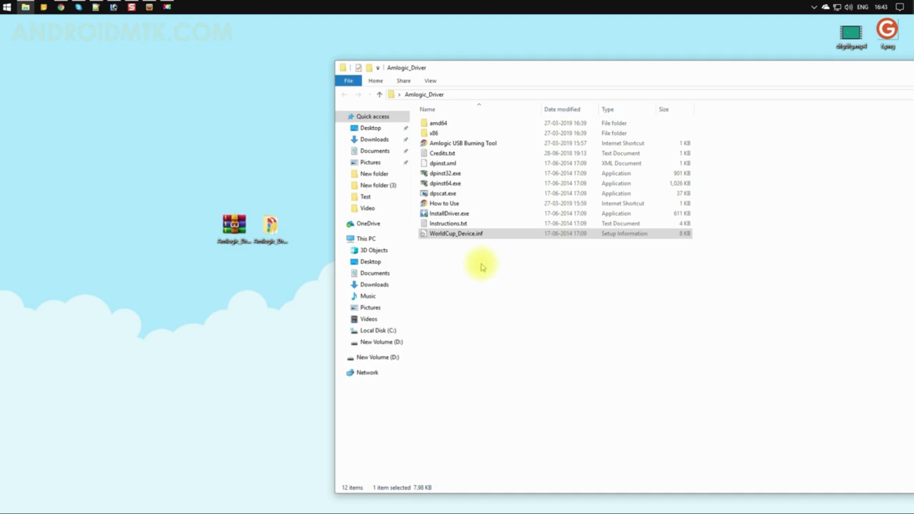